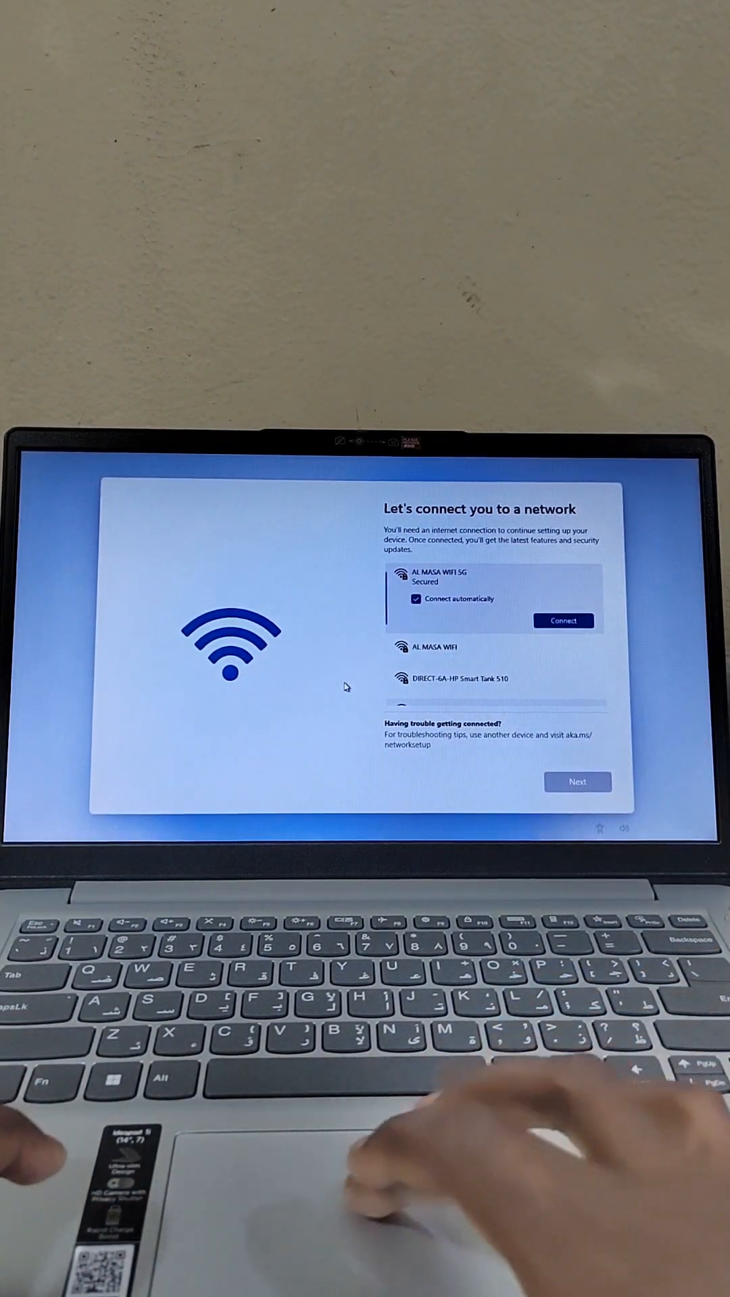
Connect to the AL MASA WIFI 5G network and continue once it shows Connected, secured
left_click(564, 622)
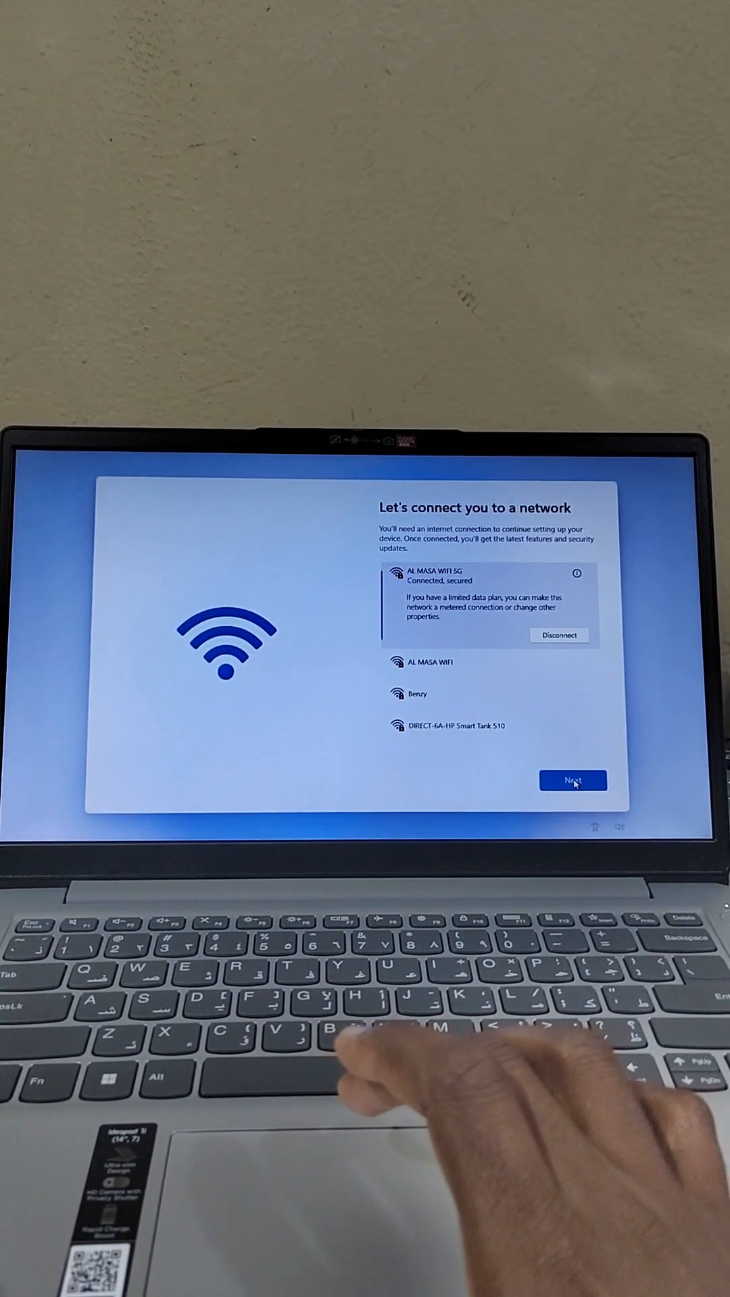
left_click(573, 779)
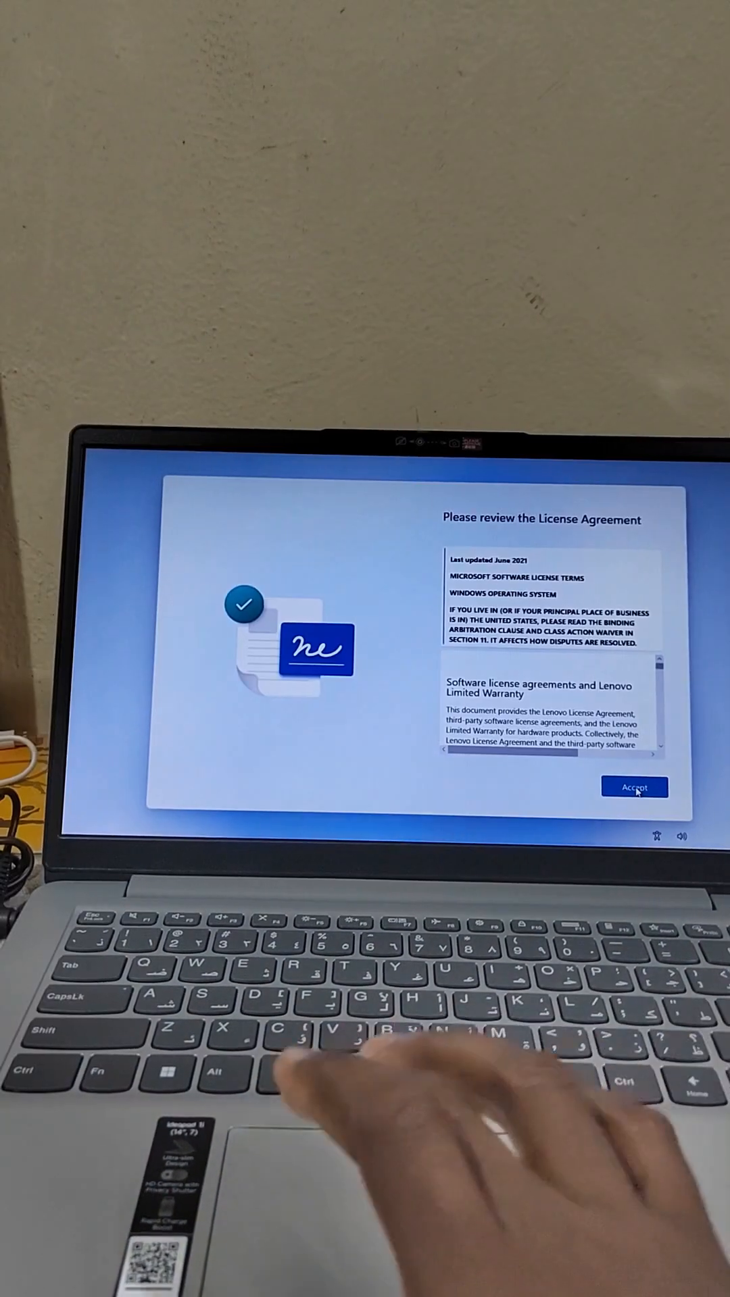
Accept the Microsoft and Lenovo license agreement to reach Microsoft account sign-in
left_click(636, 786)
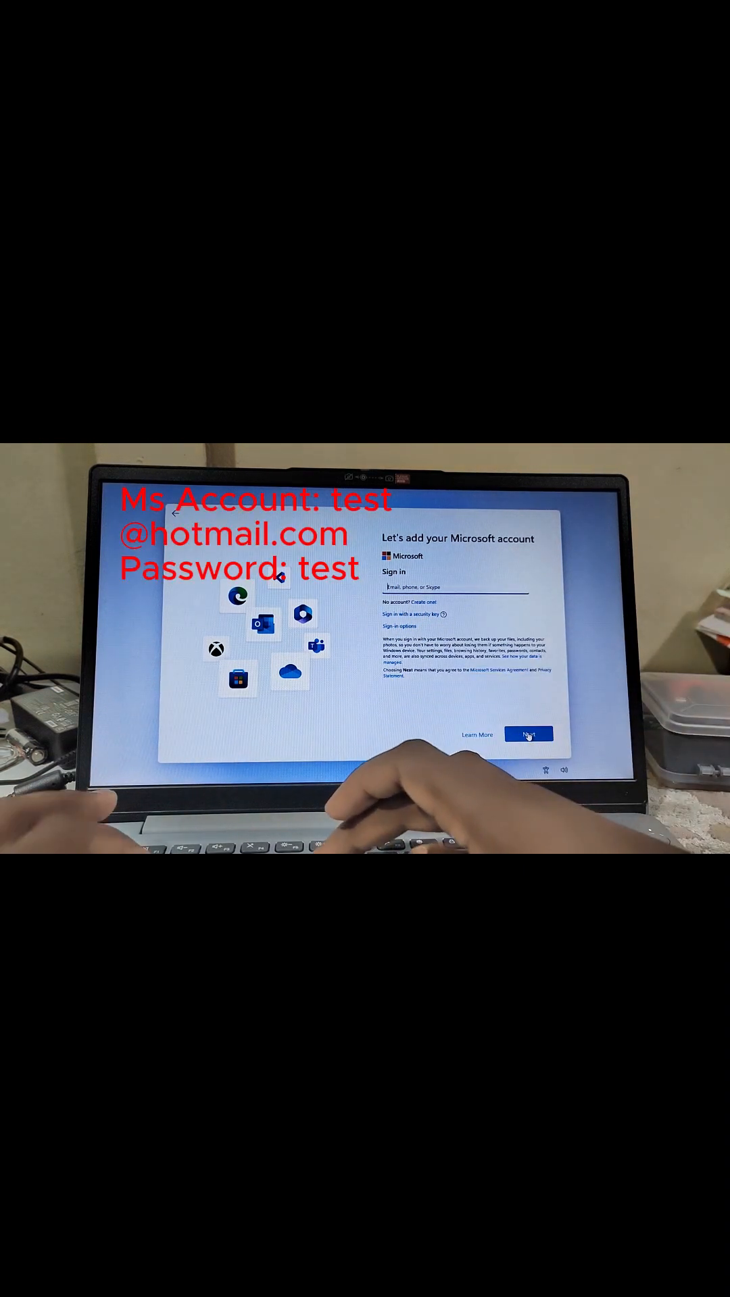
type("test@hotmail.com")
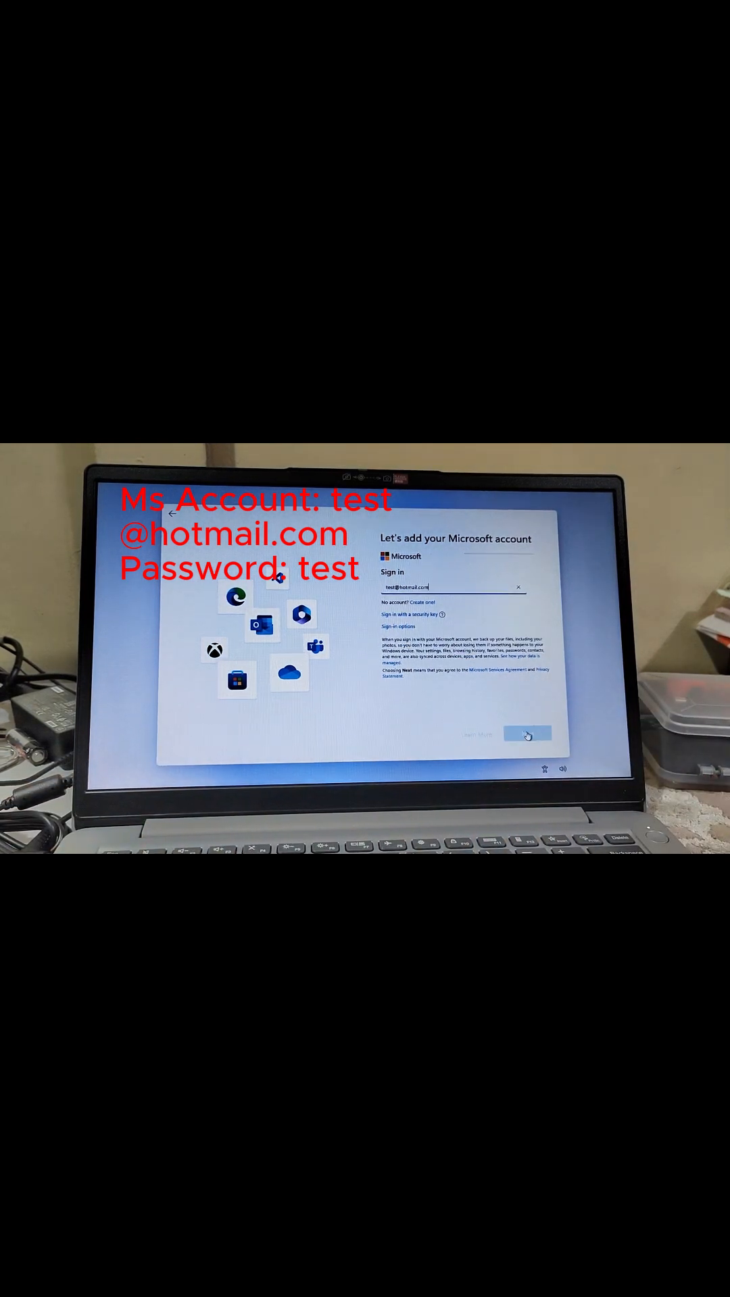
left_click(526, 735)
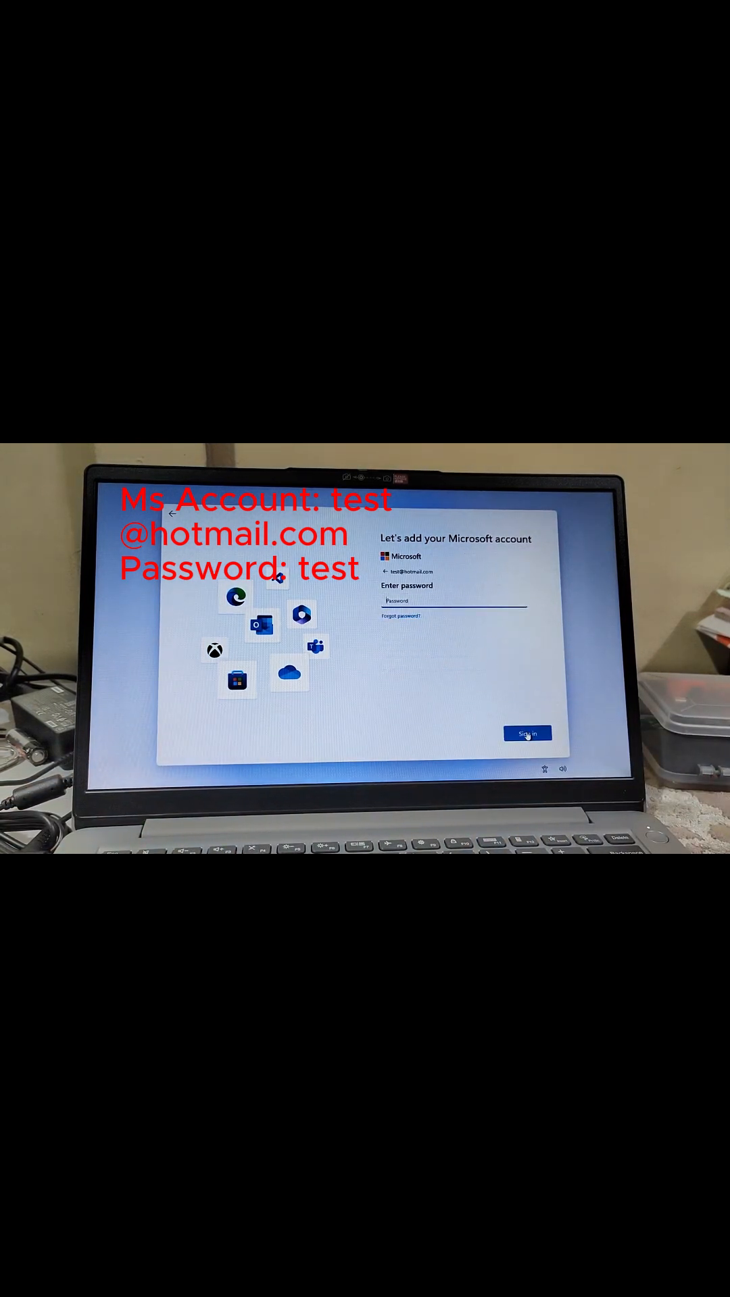
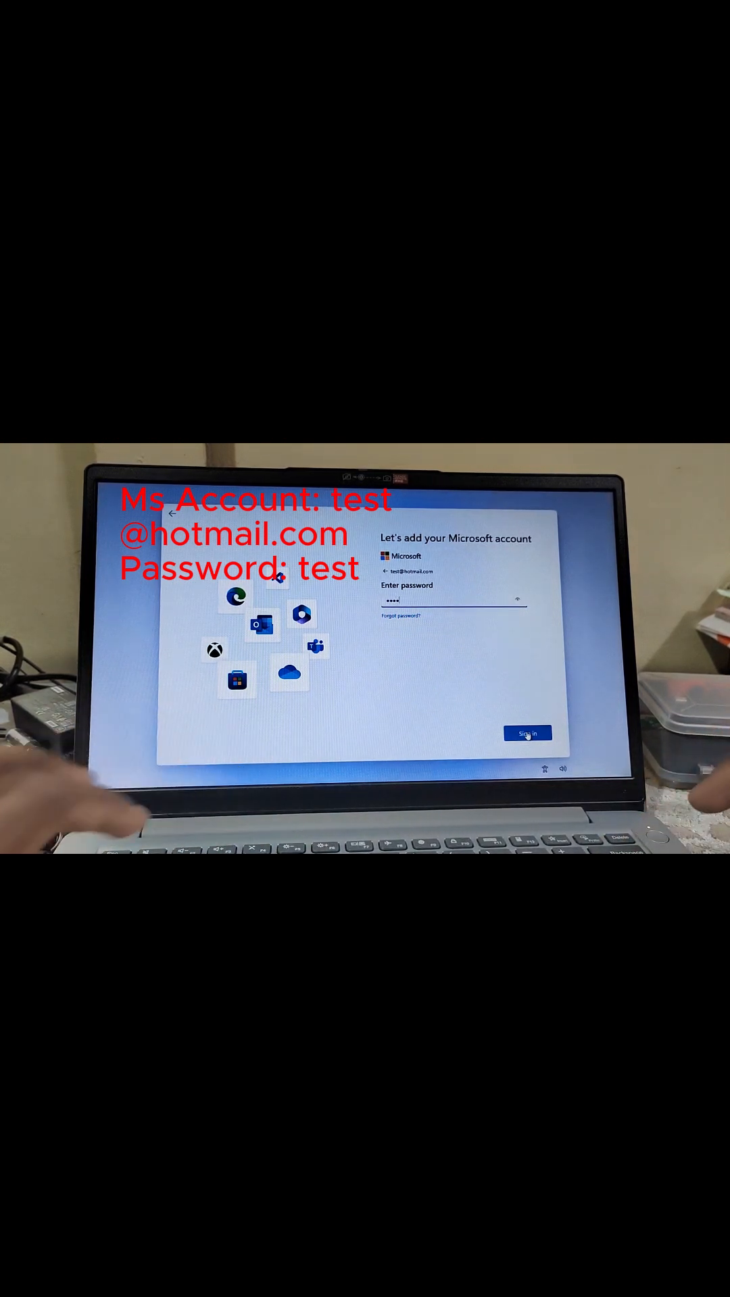
left_click(527, 733)
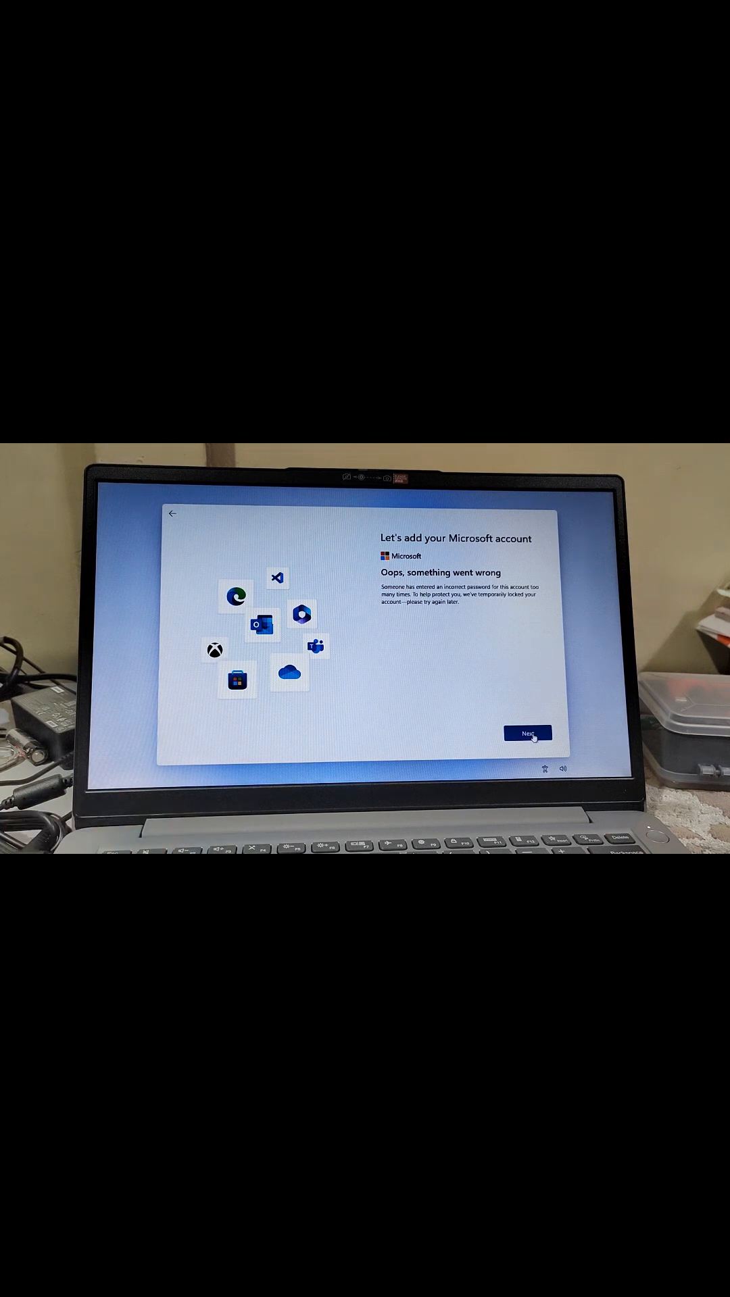
Move past the 'Oops, something went wrong' error and confirm Lenovo as the local user name
left_click(527, 733)
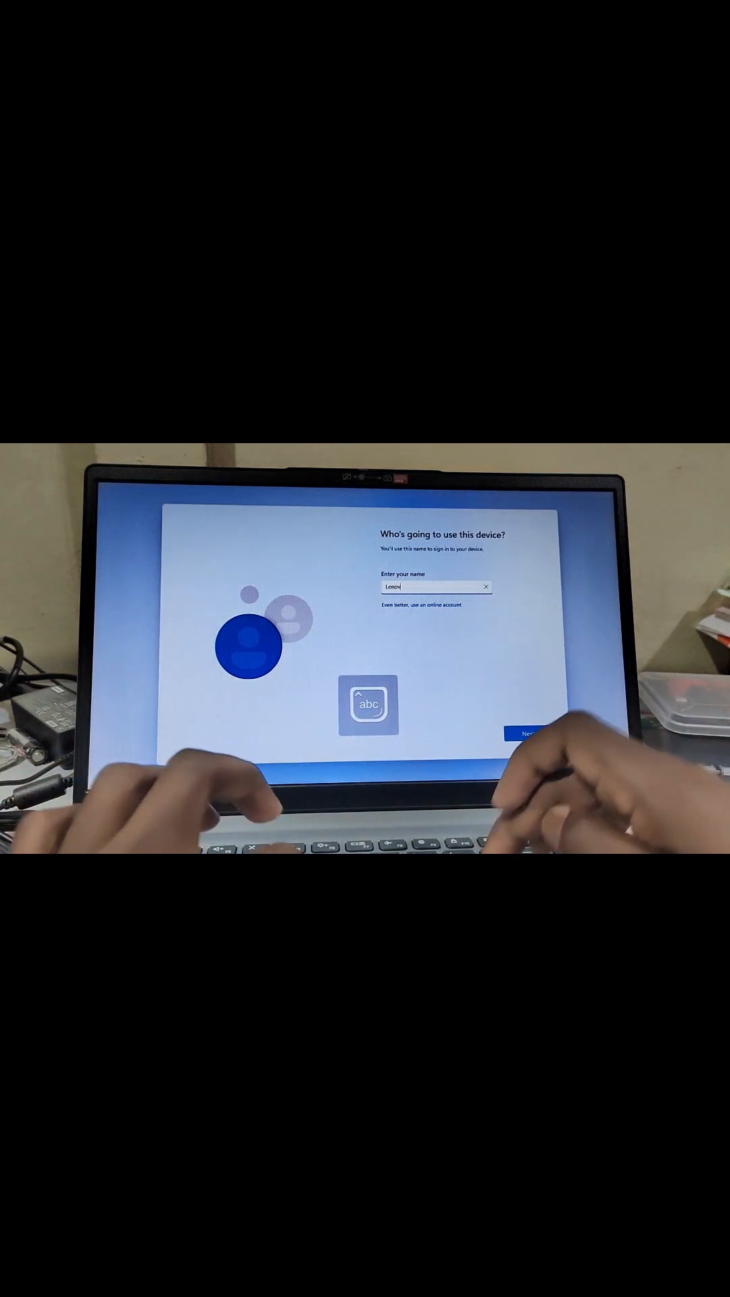
left_click(528, 734)
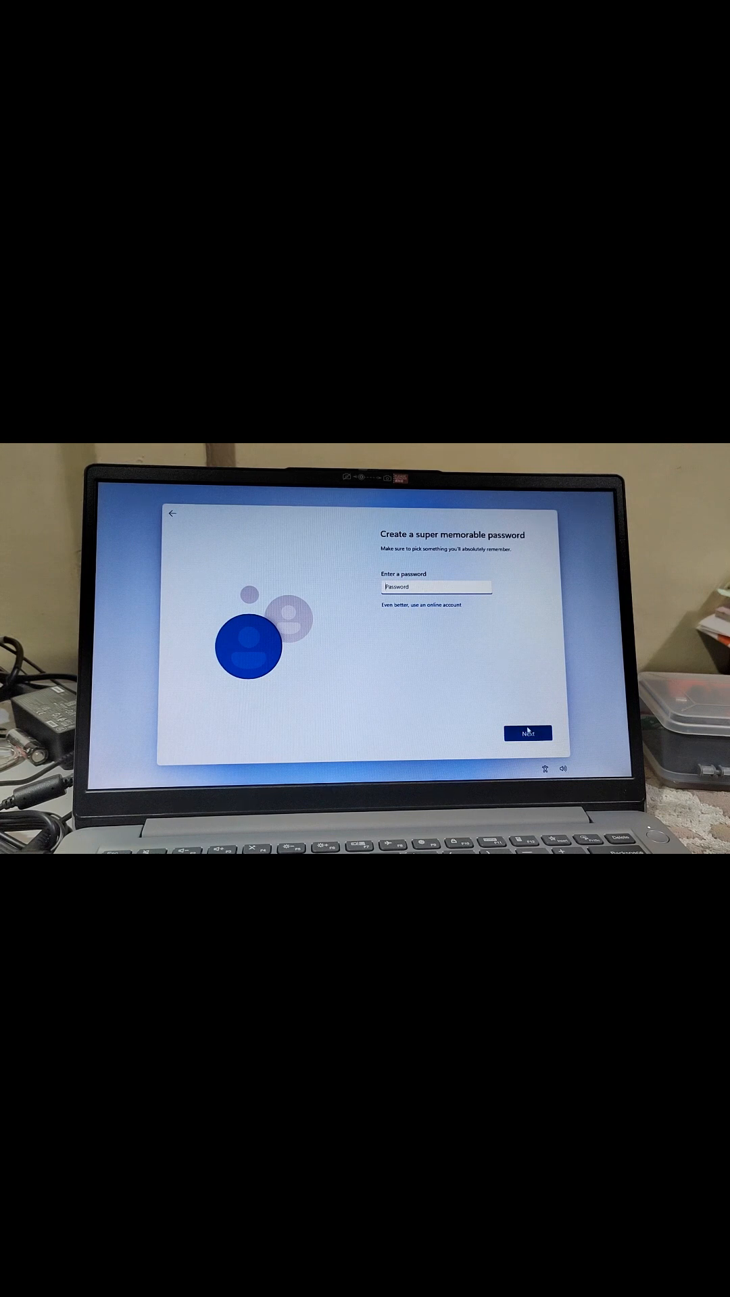
Continue with an empty password and accept the privacy settings so setup starts getting things ready
left_click(529, 734)
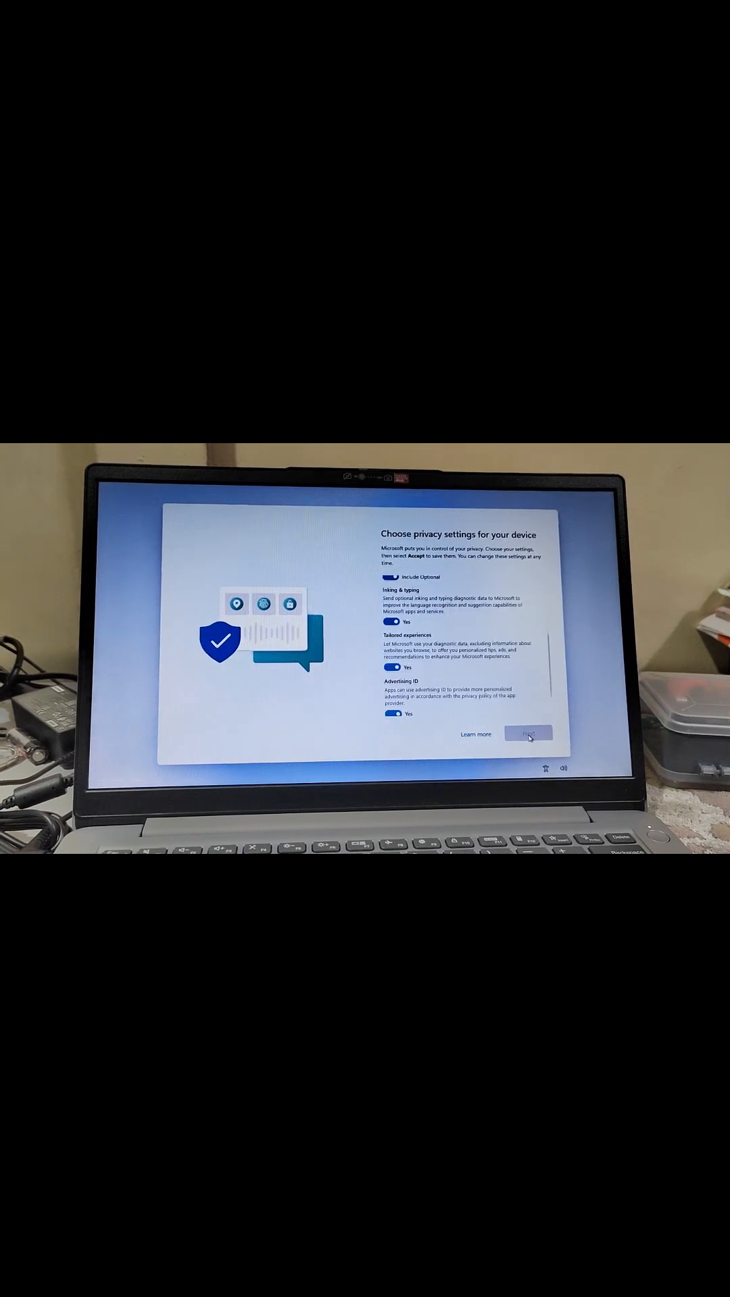
left_click(528, 735)
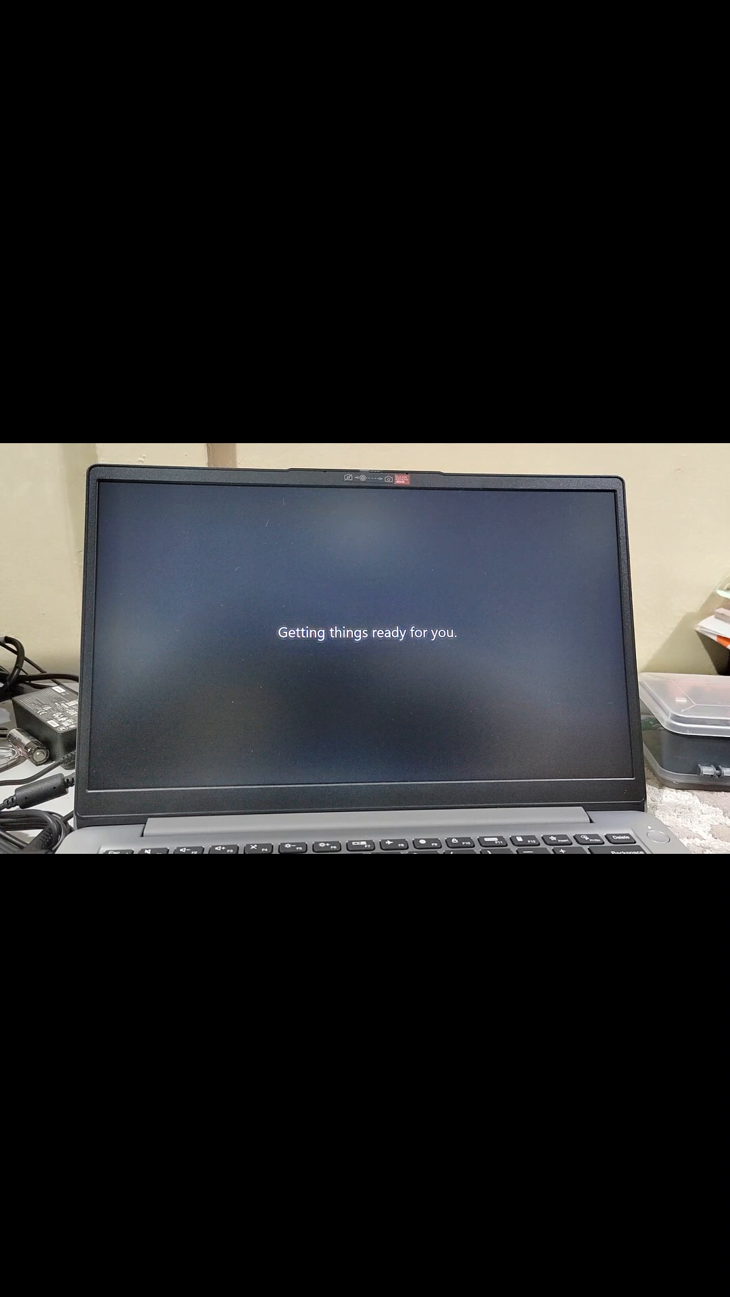